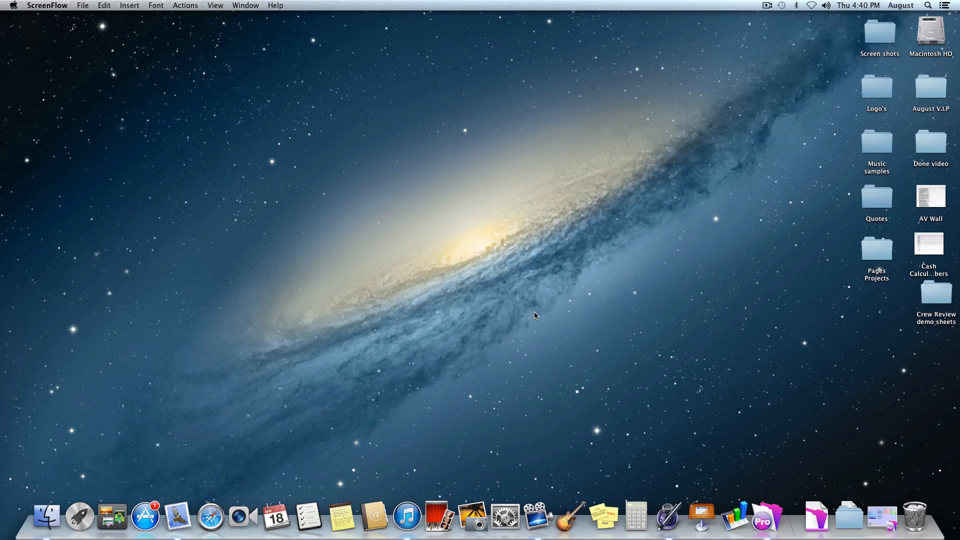
mouse_move(538, 312)
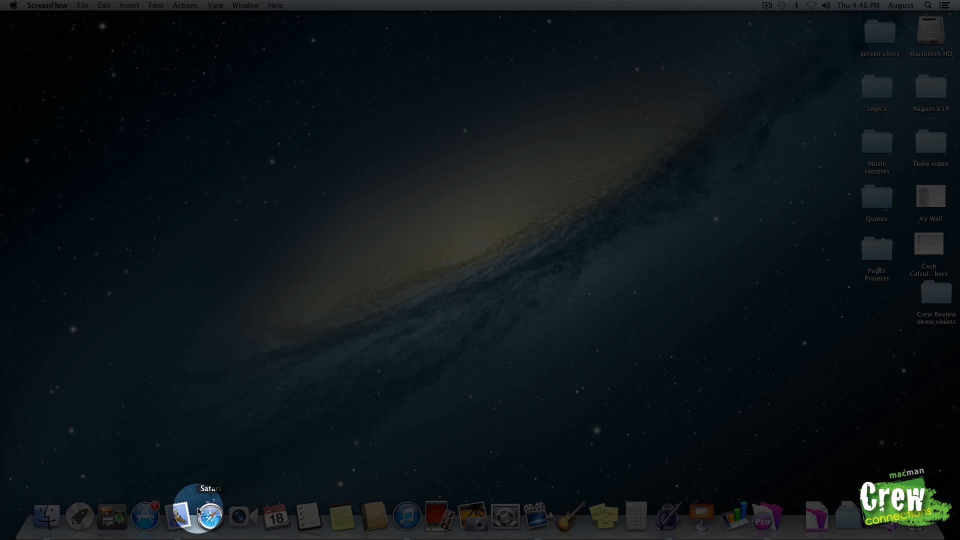
Step: Launch Safari from the Dock so it opens on the Apple start page
left_click(211, 514)
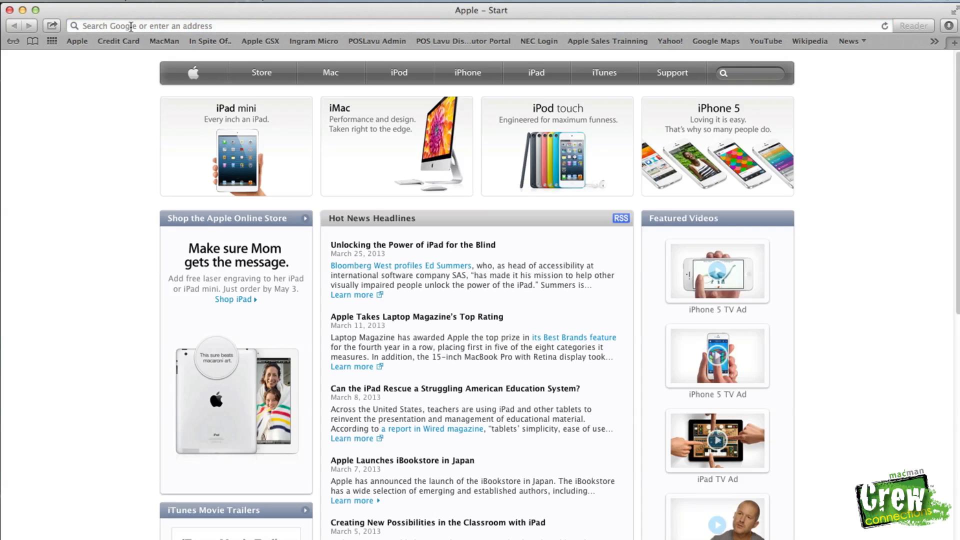
Step: Go to appleid.apple.com and start the Create an Apple ID form
type("ap")
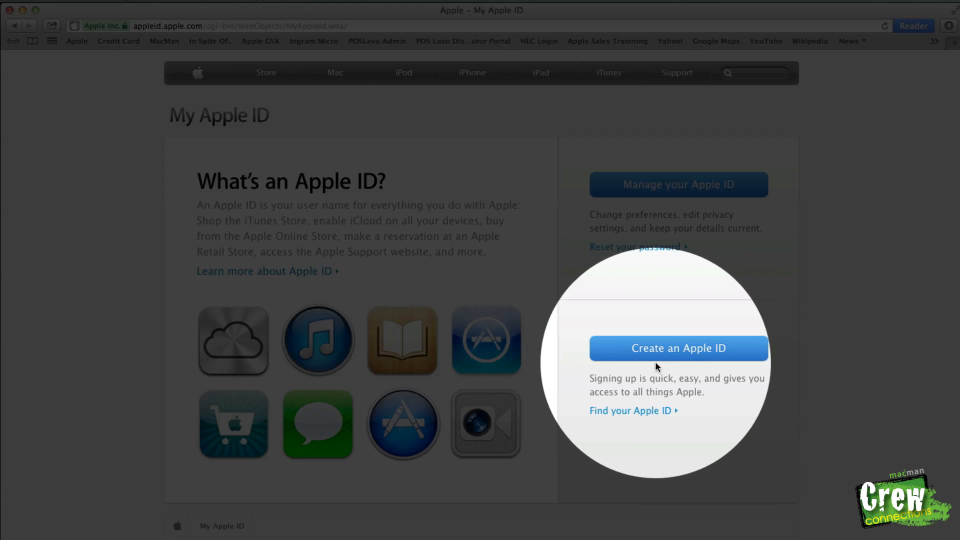
left_click(677, 348)
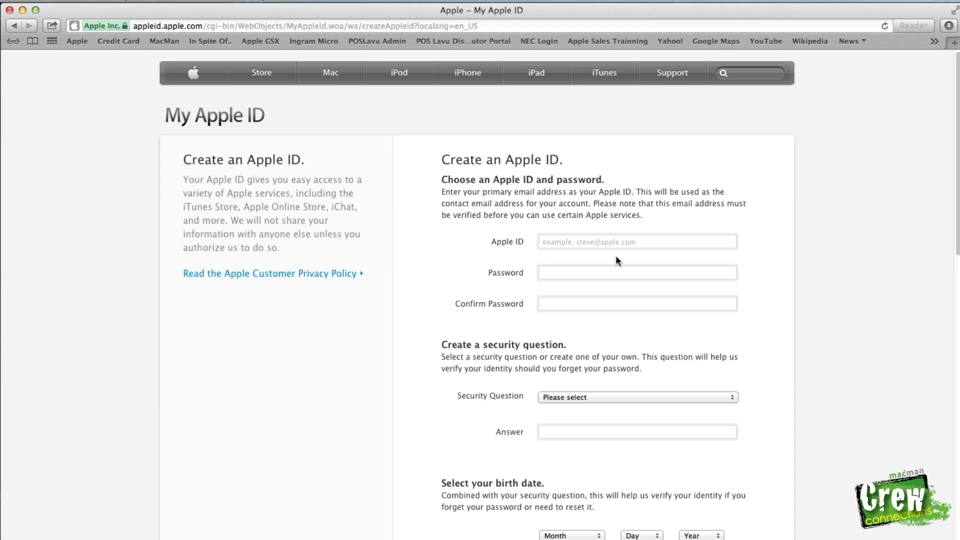
Step: Enter the Gmail address as the new Apple ID
left_click(637, 242)
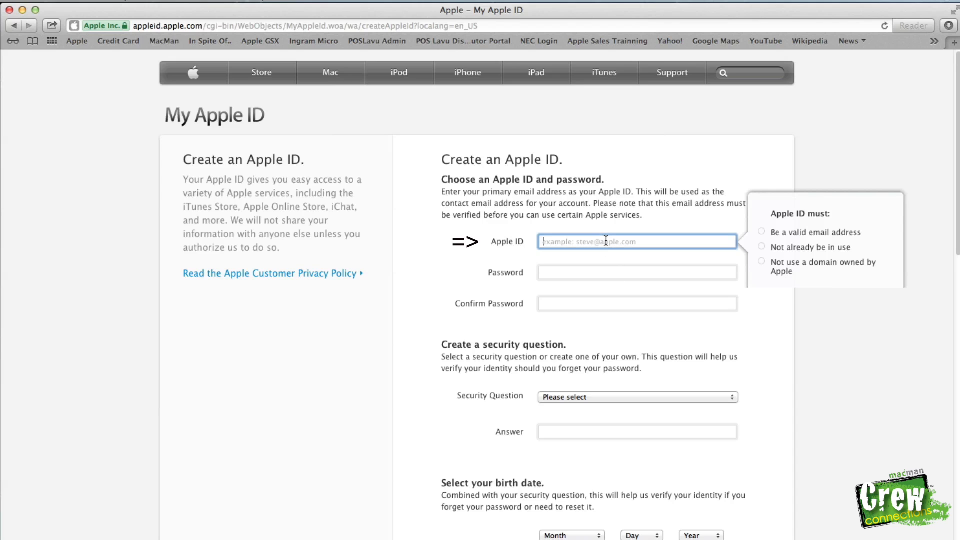
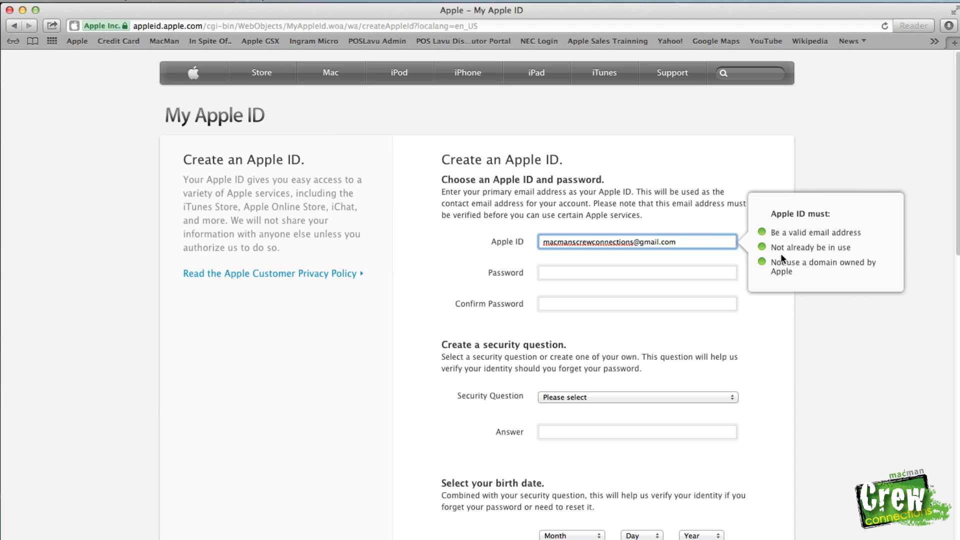
mouse_move(618, 272)
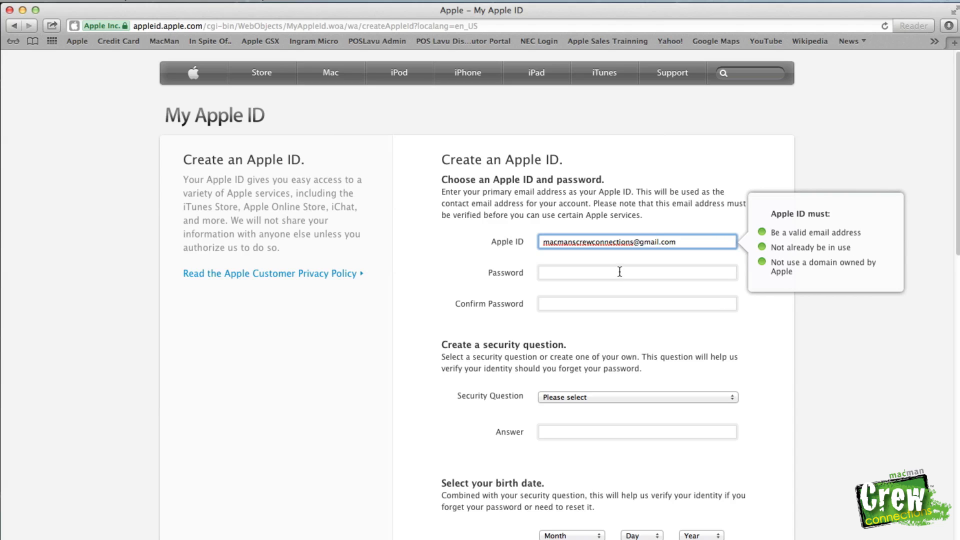
Step: Enter the account password and its matching confirmation
left_click(637, 272)
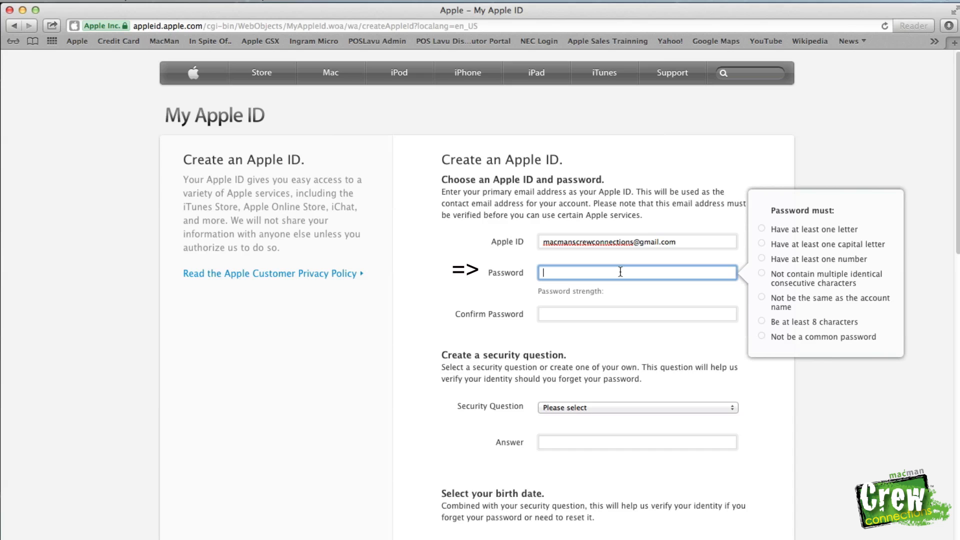
mouse_move(885, 348)
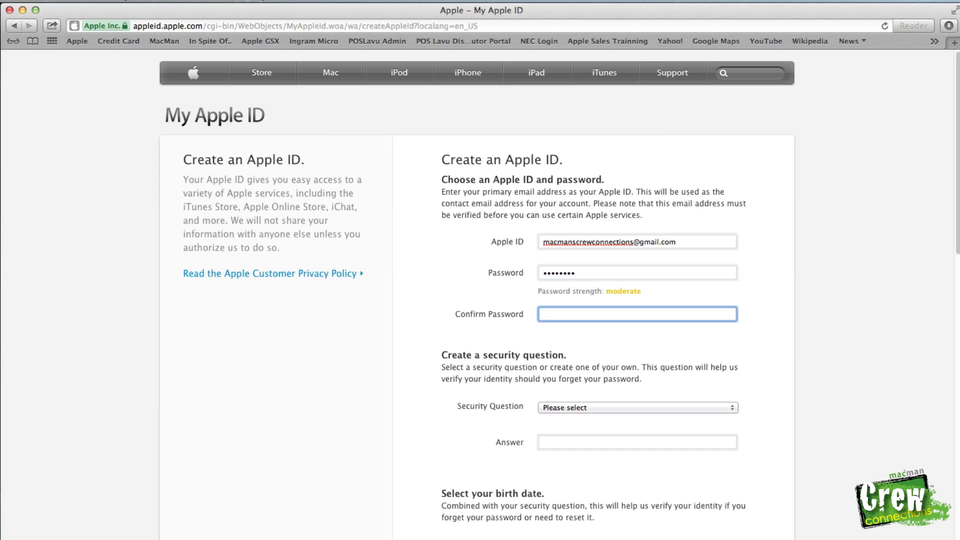
type("•••••")
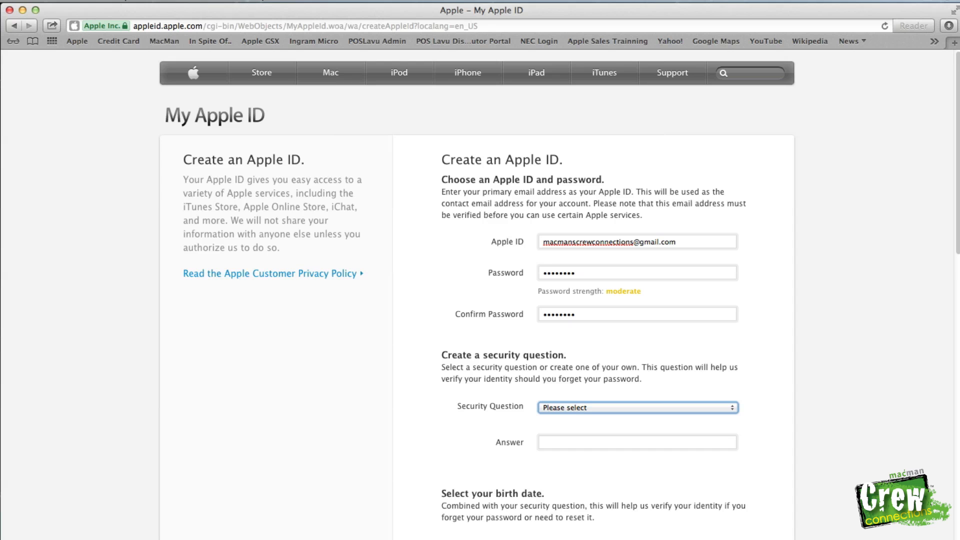
scroll("down", 3)
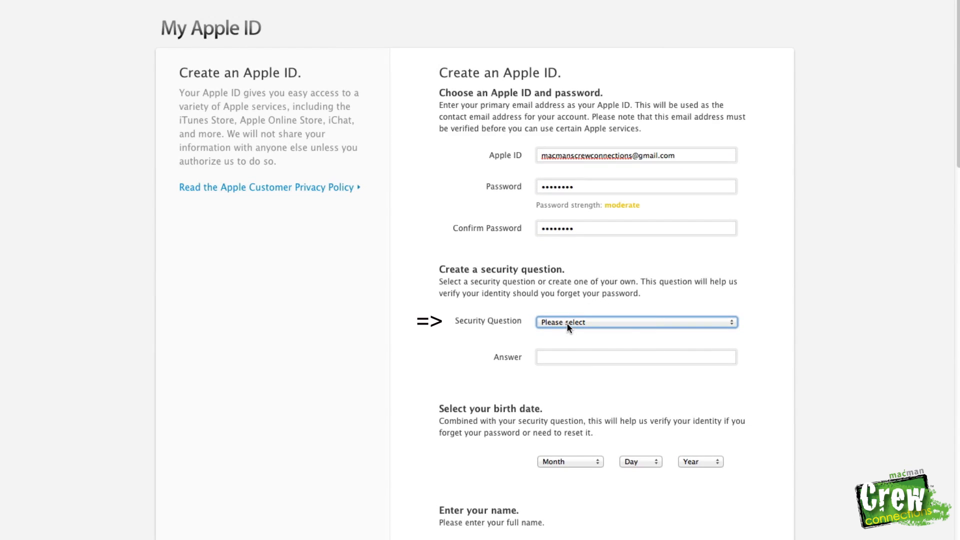
Step: Choose the best friend security question and enter its answer
left_click(635, 321)
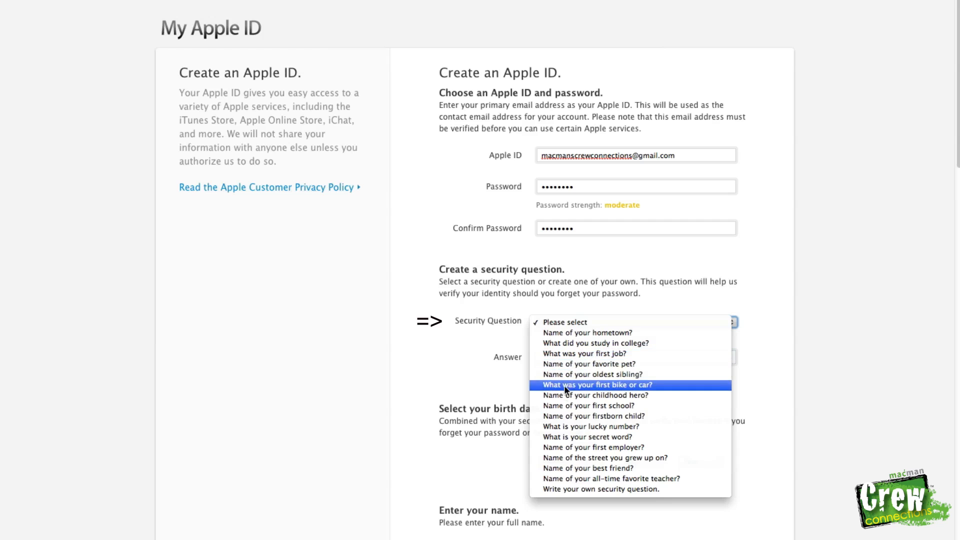
mouse_move(557, 437)
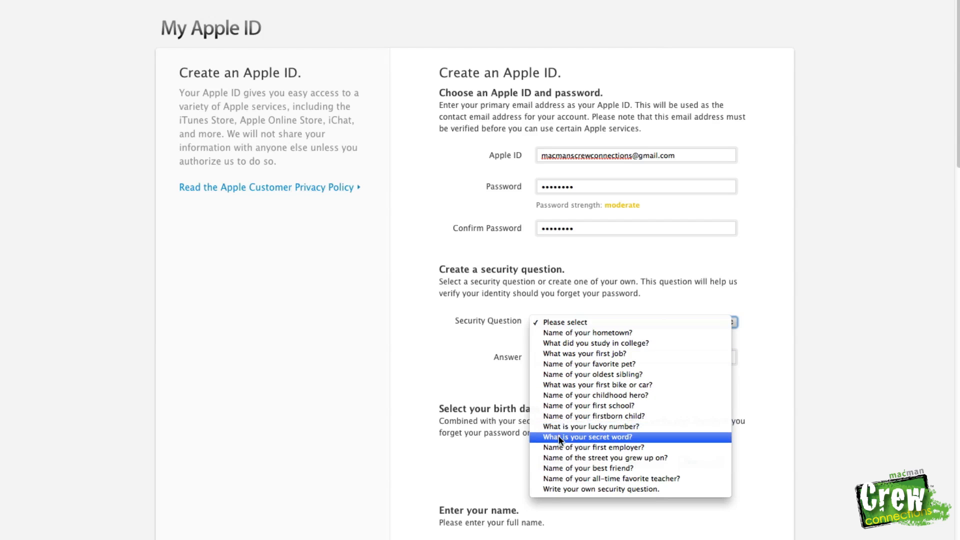
mouse_move(554, 438)
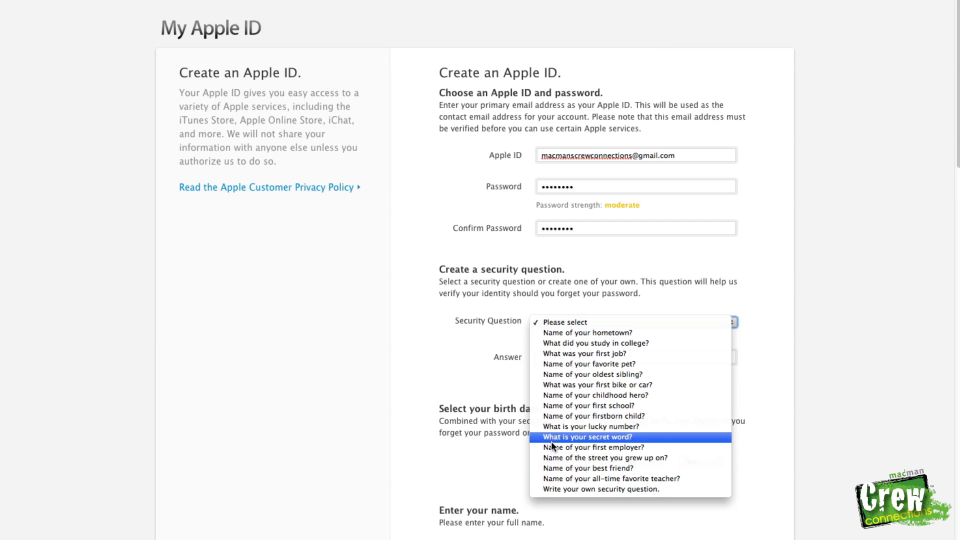
mouse_move(570, 478)
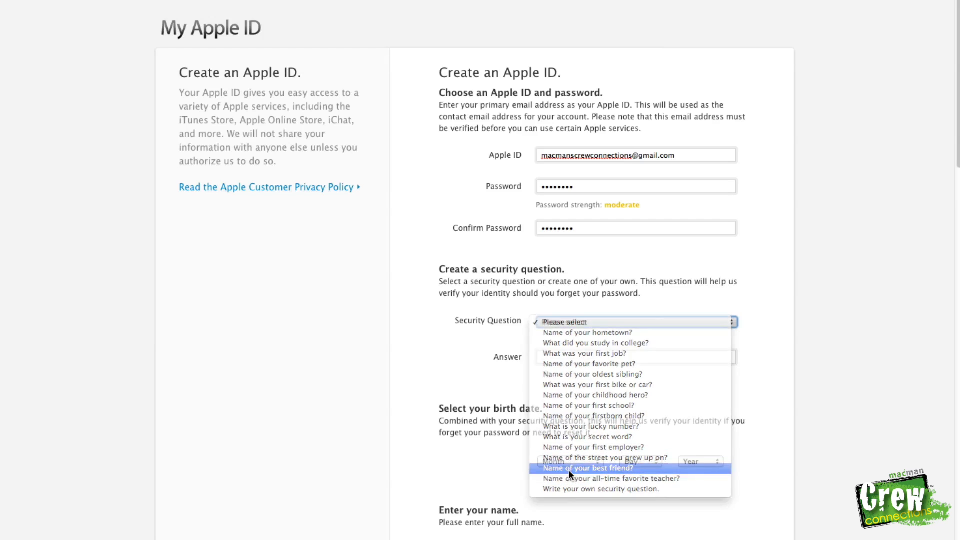
left_click(589, 468)
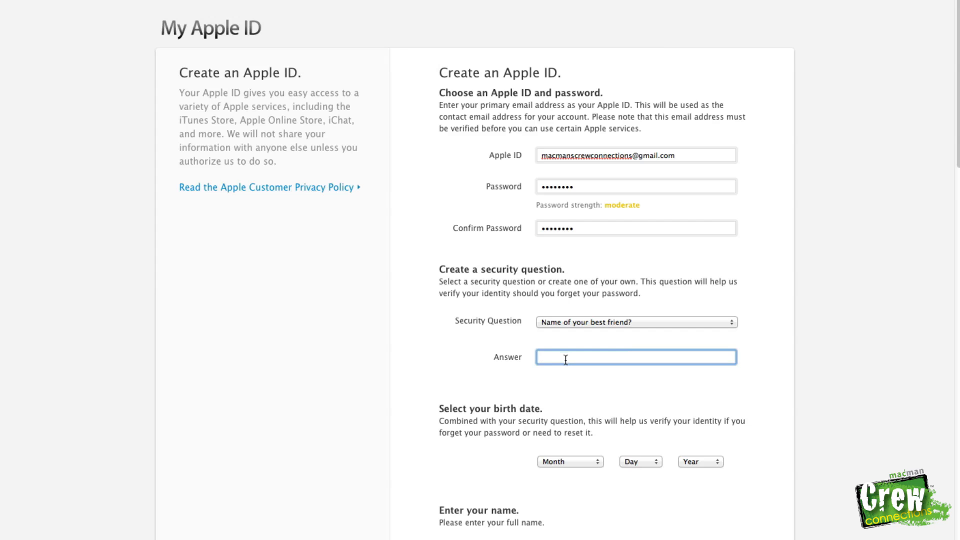
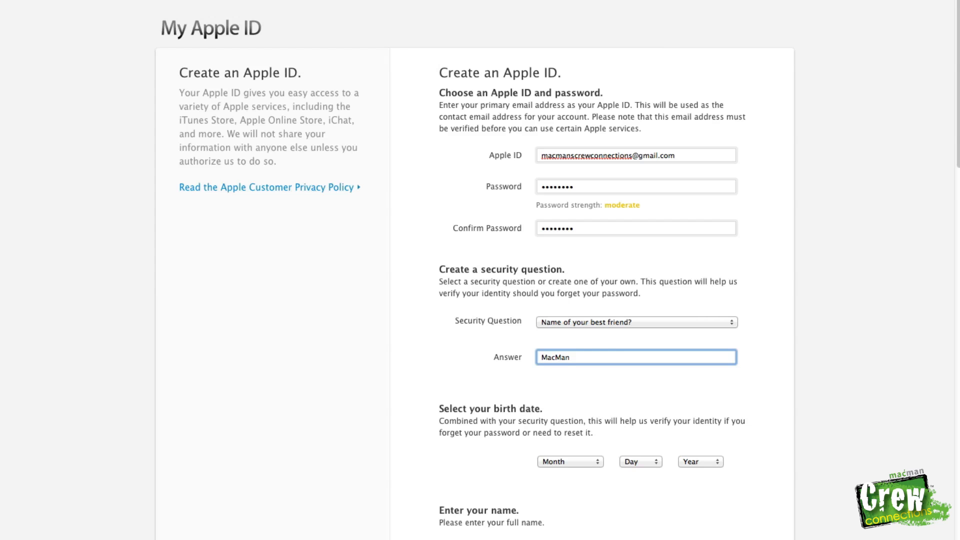
Step: Set the birth date to February 14, 1991
scroll("down", 3)
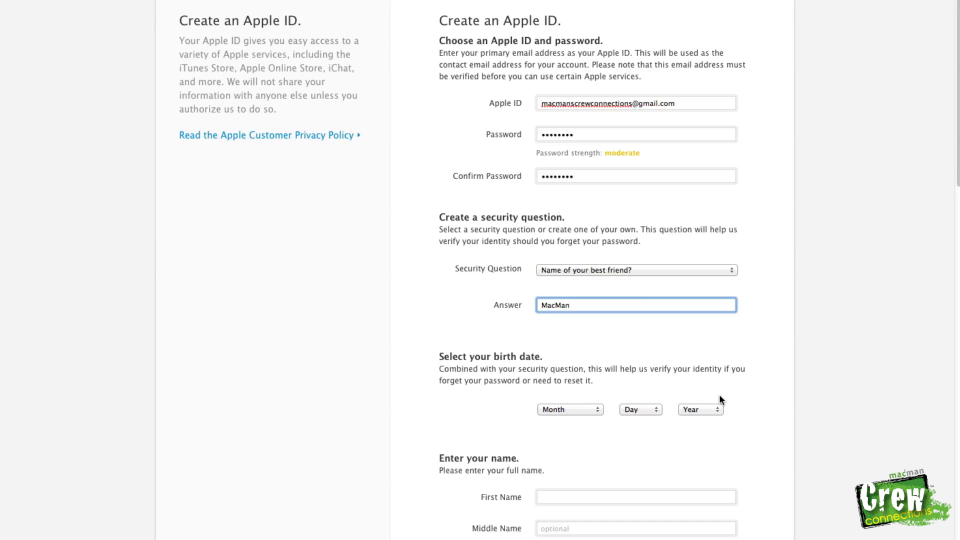
scroll("down", 3)
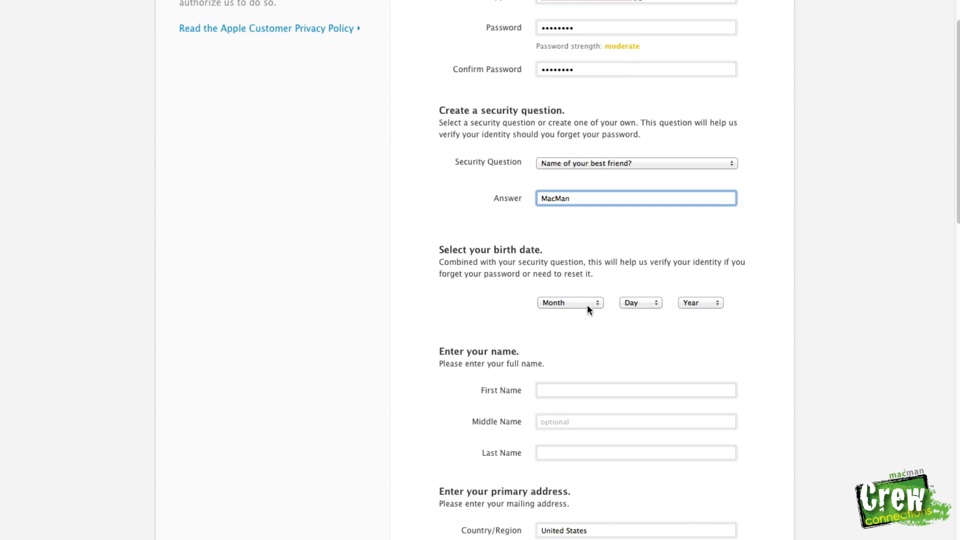
left_click(569, 303)
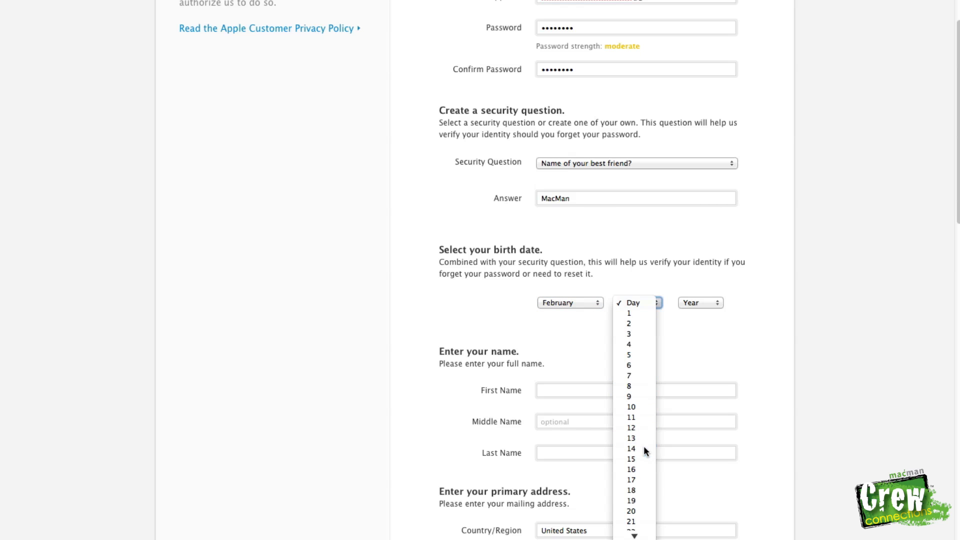
left_click(631, 448)
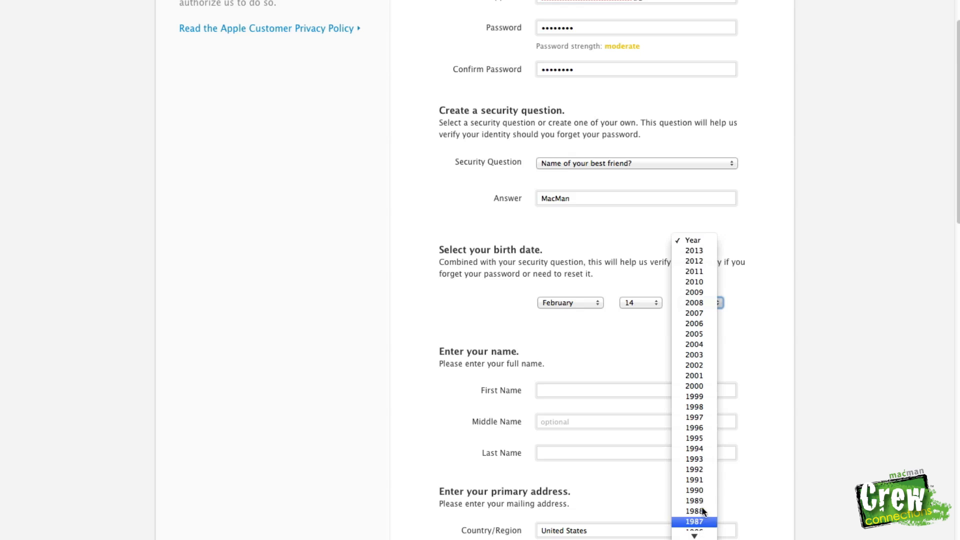
left_click(694, 479)
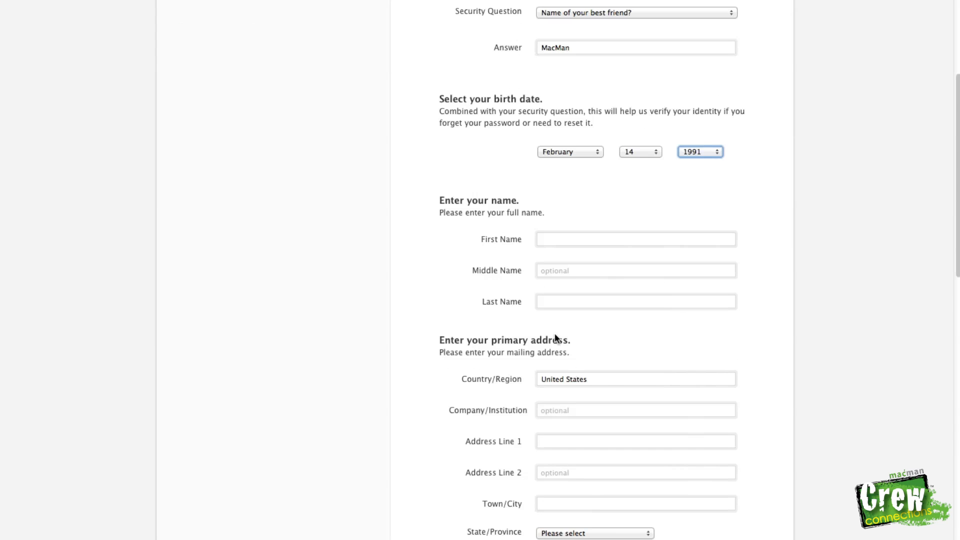
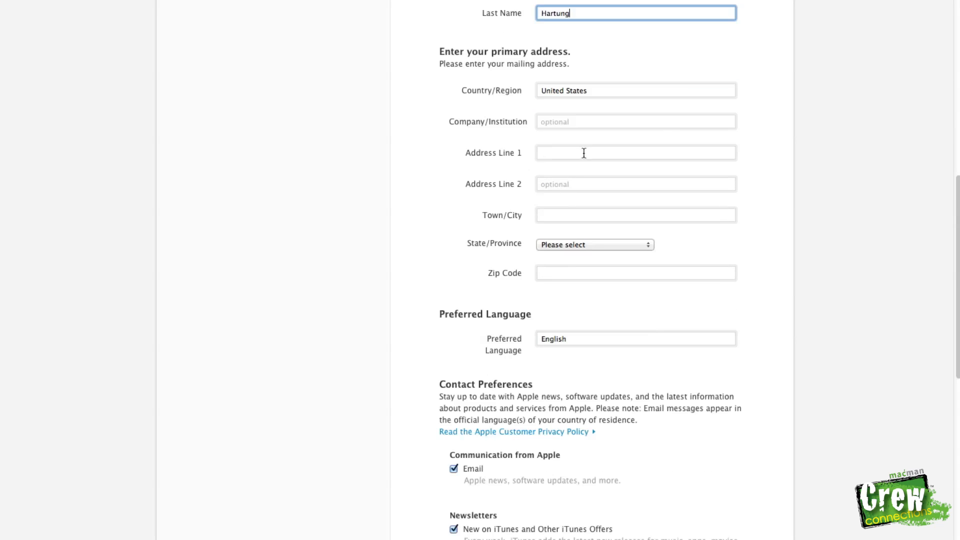
left_click(635, 152)
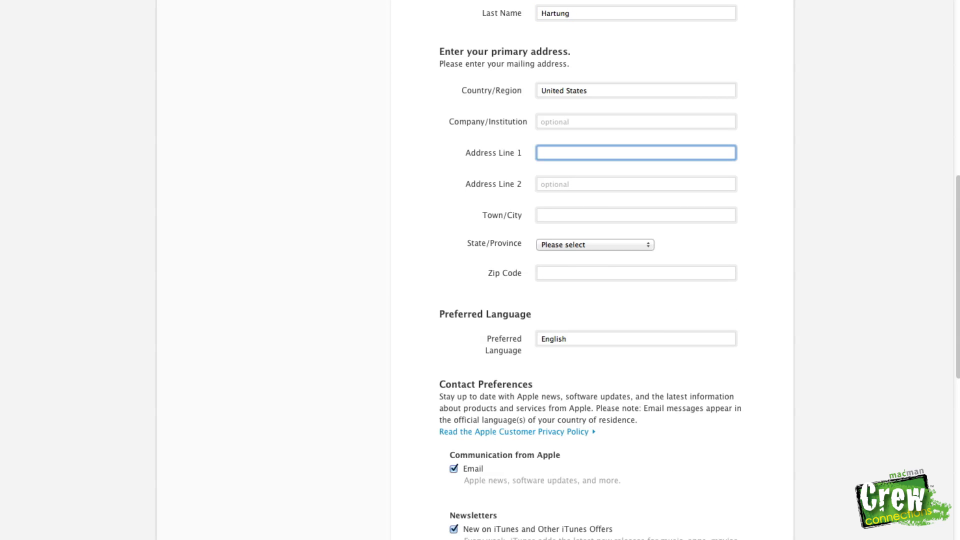
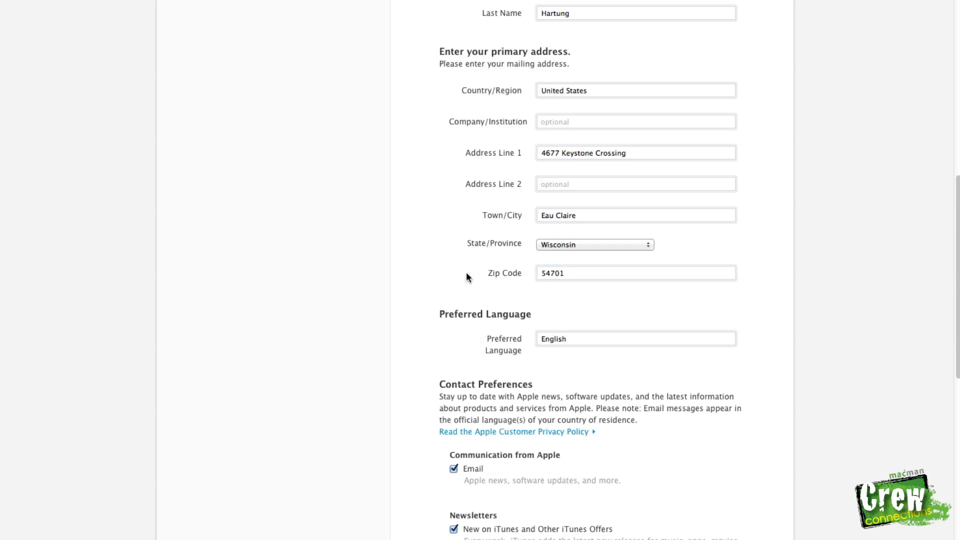
Step: Toggle the Apple email and iTunes newsletter options off and back on, leaving both subscribed
scroll("down", 3)
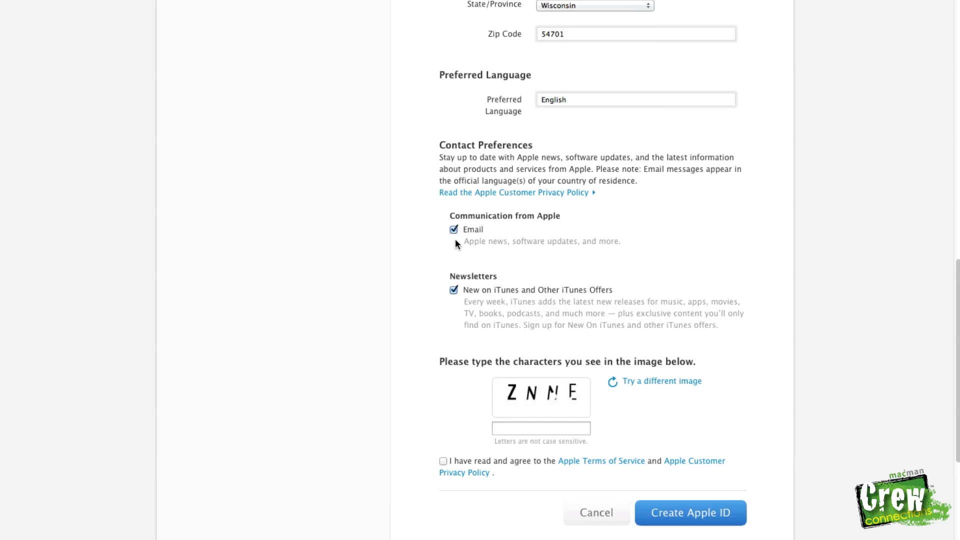
mouse_move(456, 299)
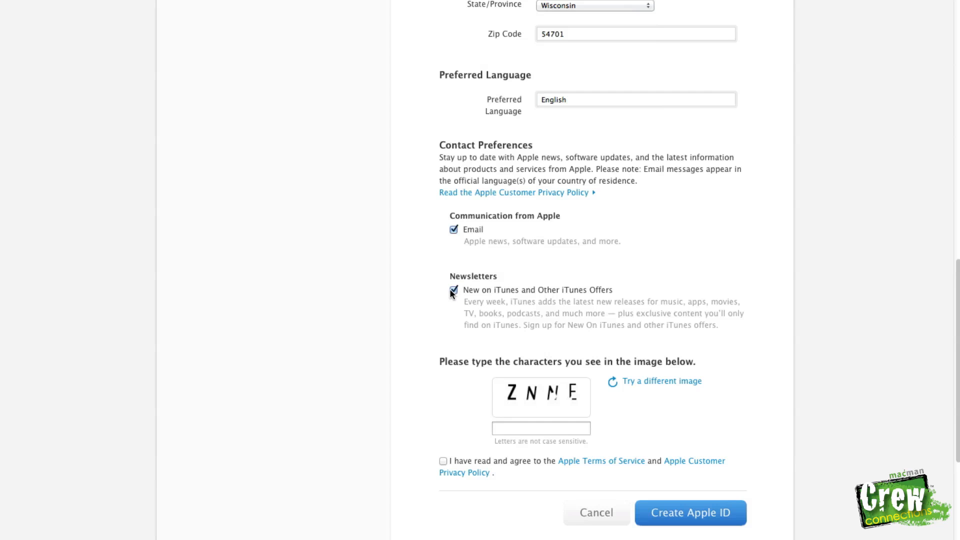
left_click(454, 293)
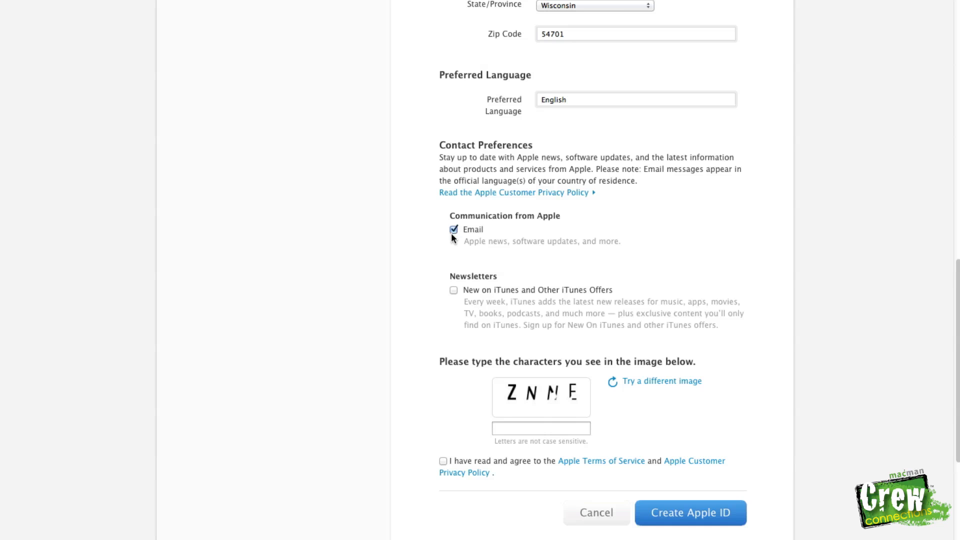
left_click(453, 229)
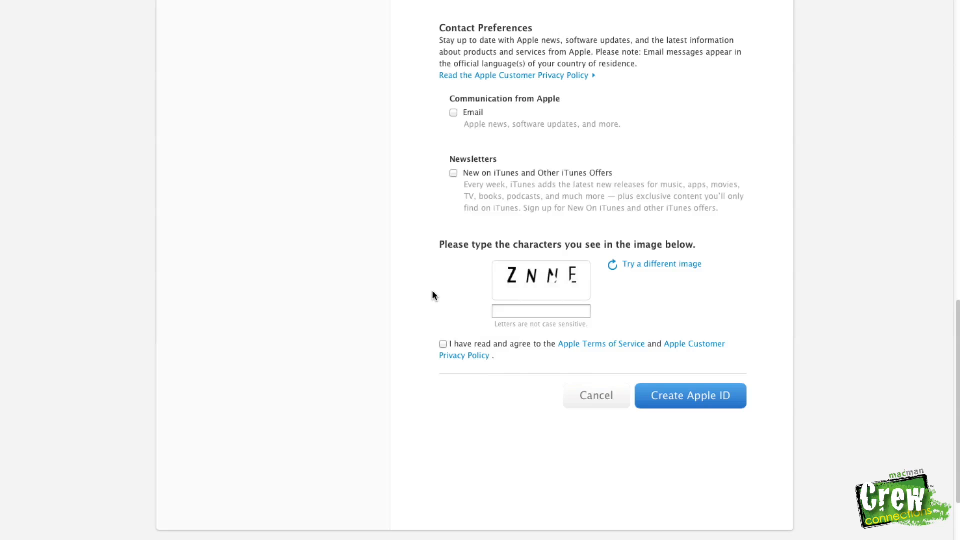
mouse_move(441, 177)
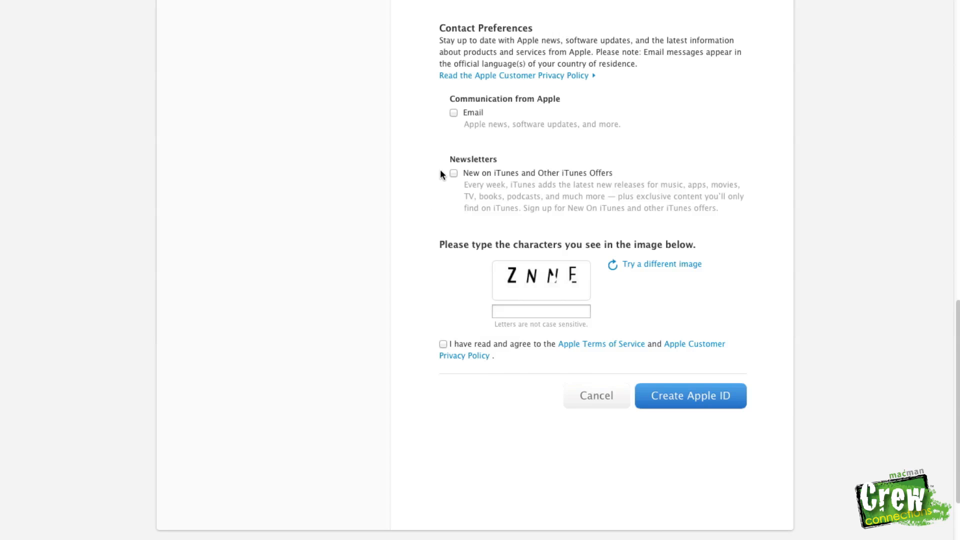
left_click(454, 173)
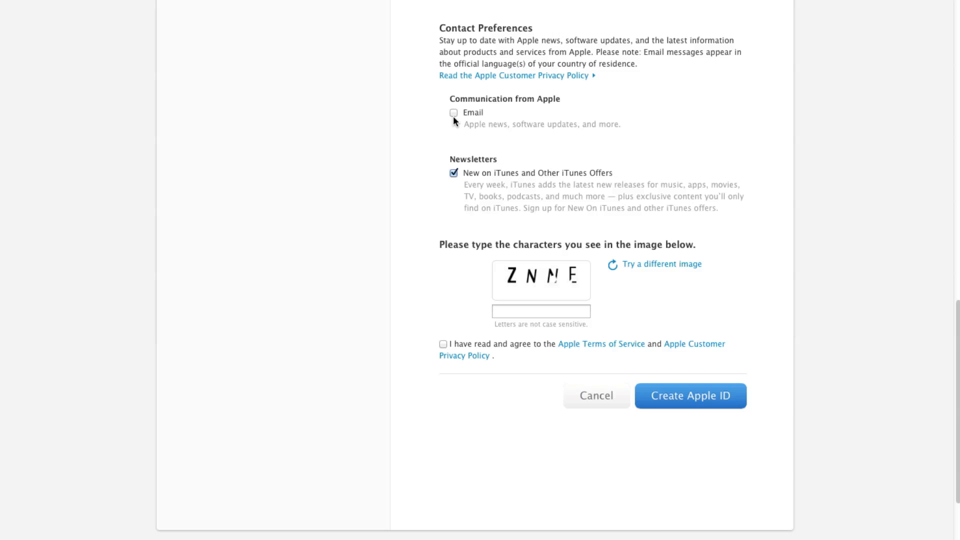
left_click(453, 113)
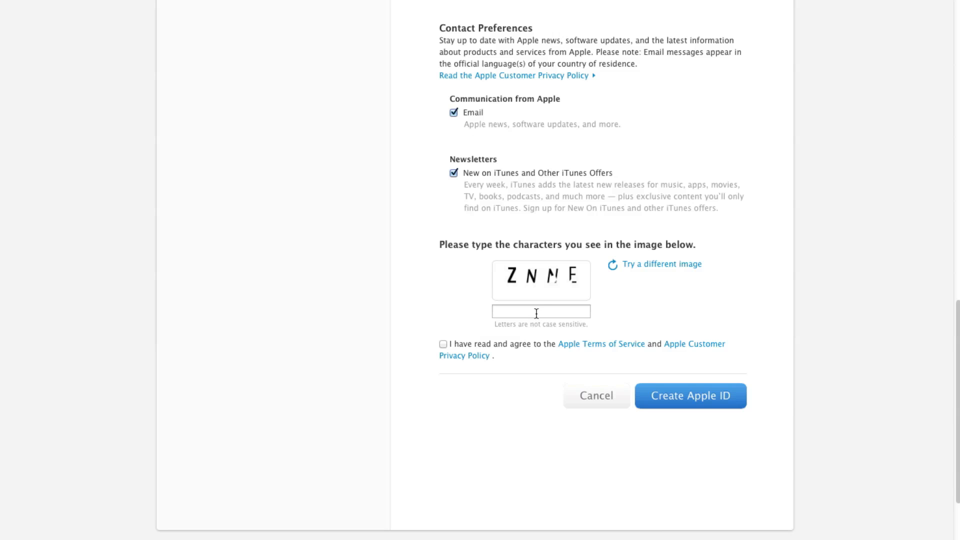
Step: Enter the verification image characters 'znne'
left_click(541, 311)
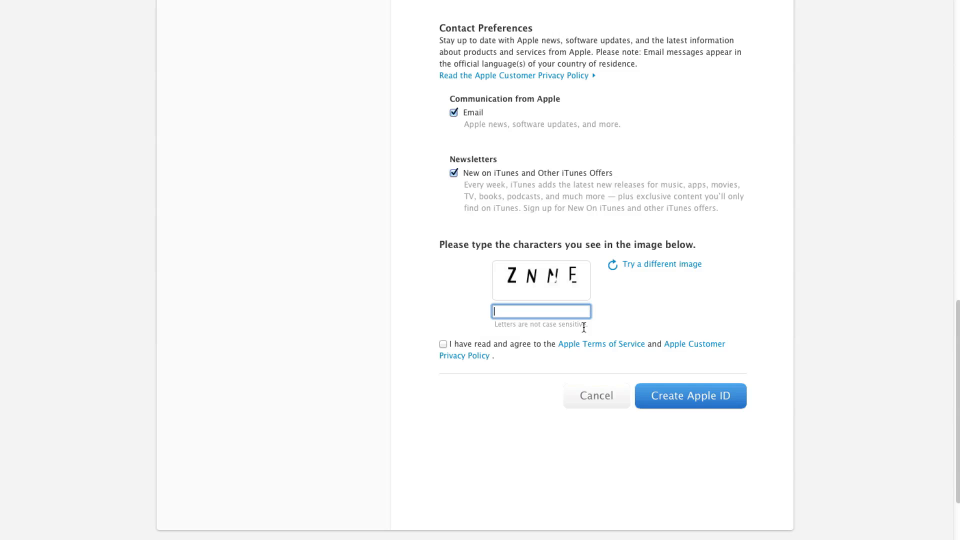
type("znn")
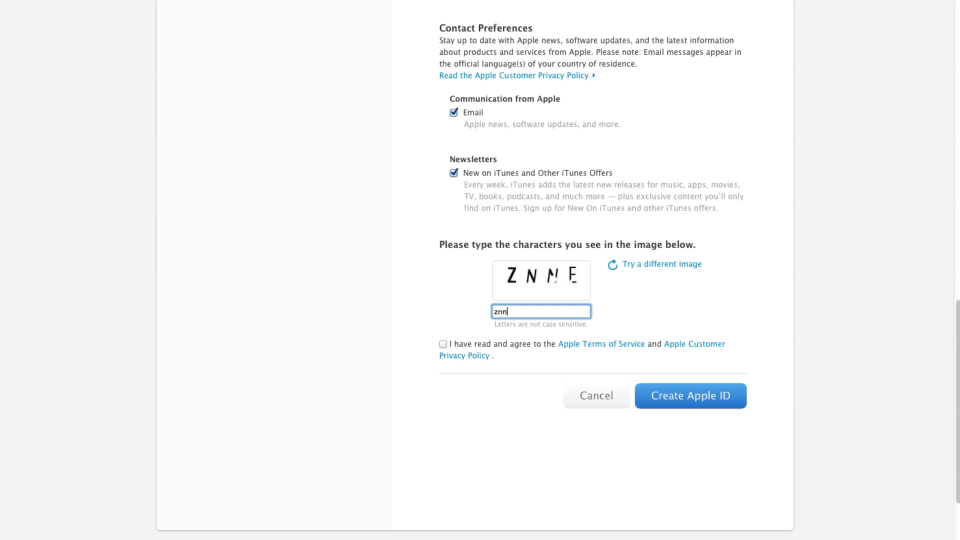
type("e")
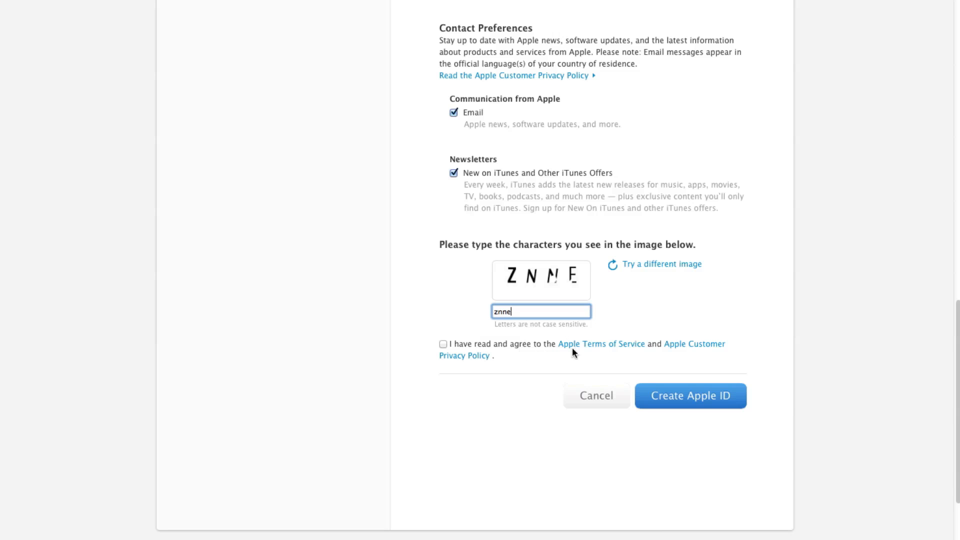
mouse_move(718, 351)
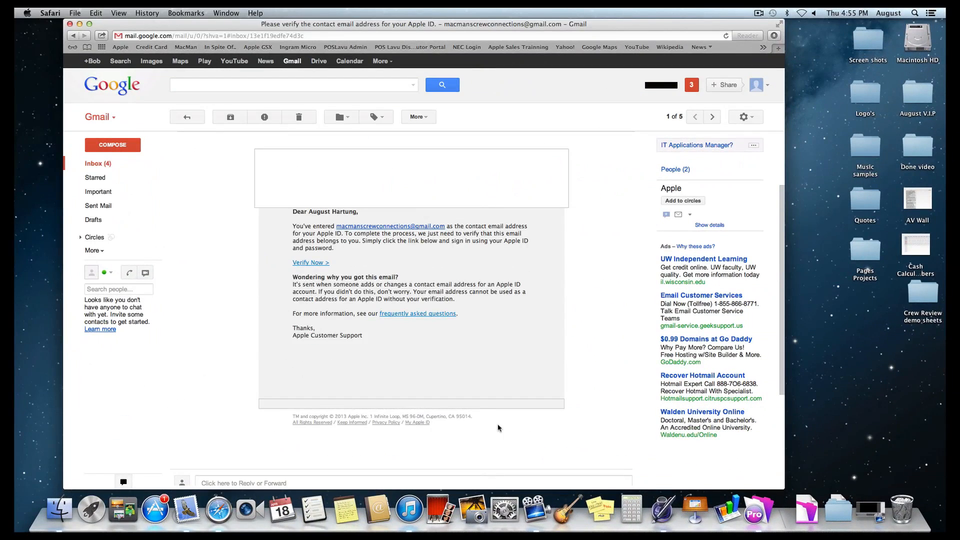
mouse_move(495, 425)
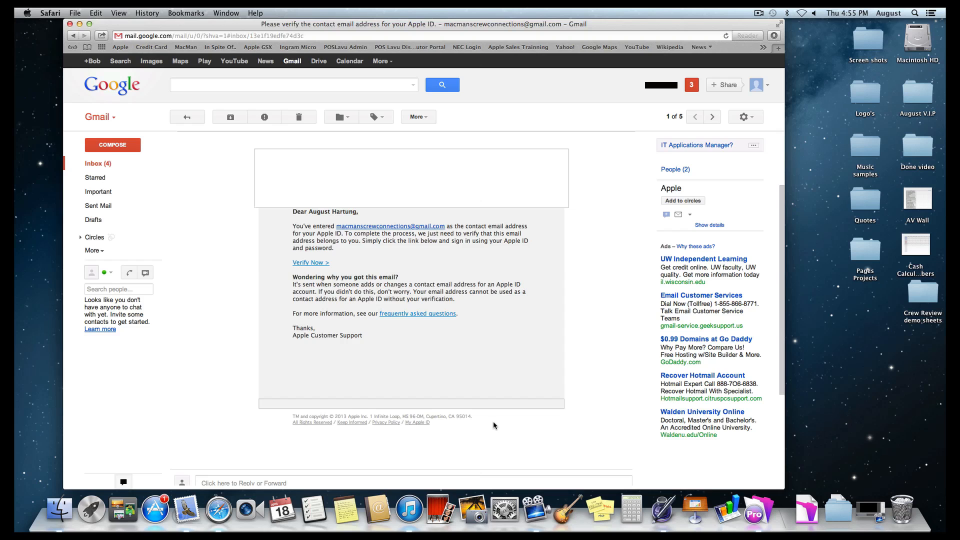
Step: Follow the Verify Now link in Apple's verification email in Gmail
left_click(310, 263)
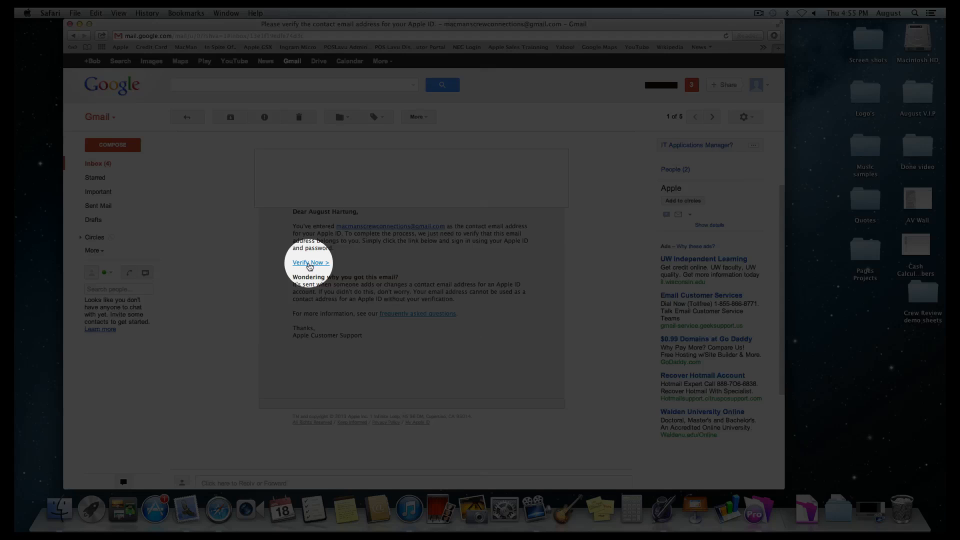
left_click(310, 263)
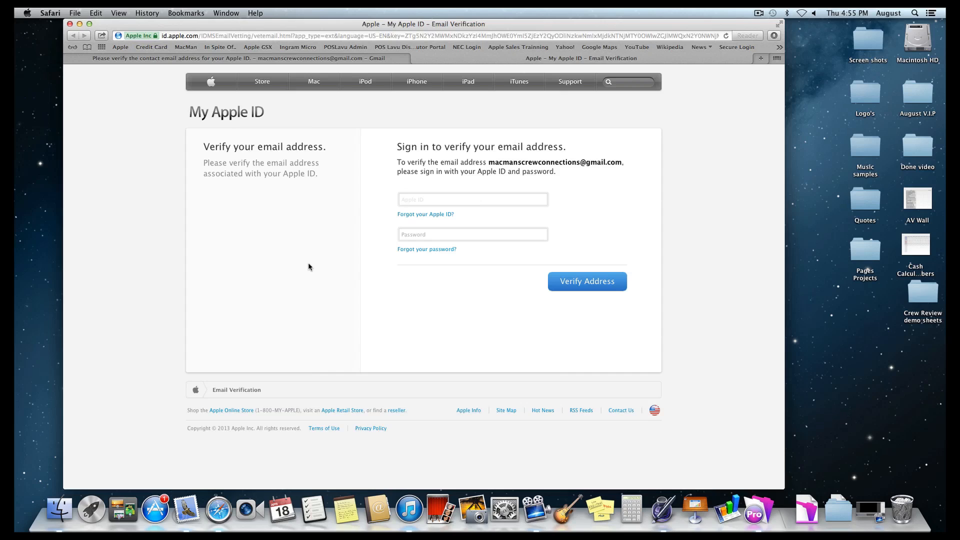
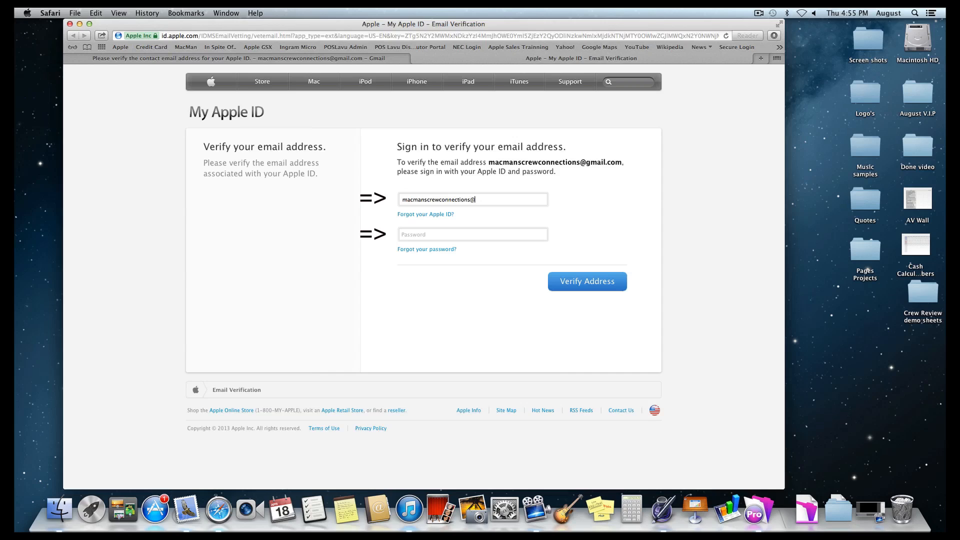
Step: Sign in as macmansd with the password and verify the address
left_click(472, 234)
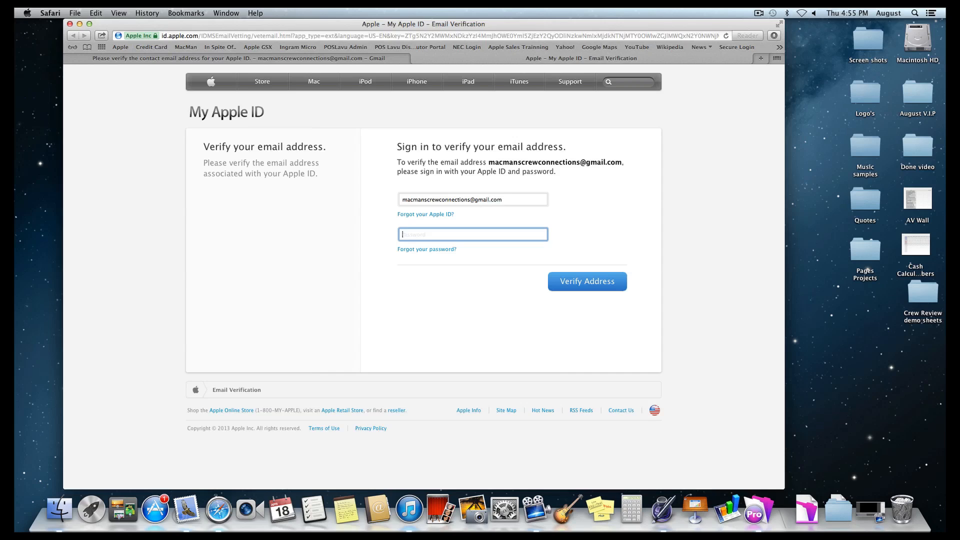
type("•••")
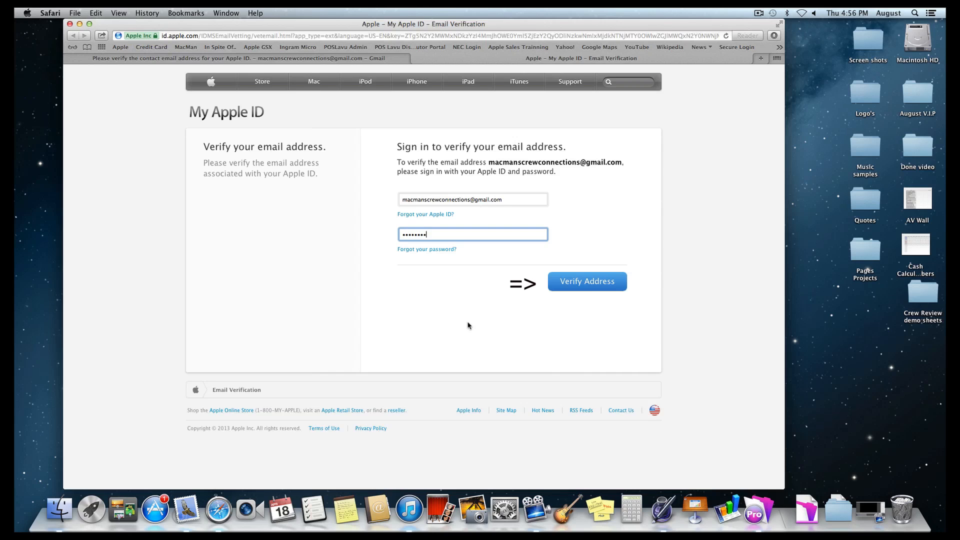
left_click(587, 281)
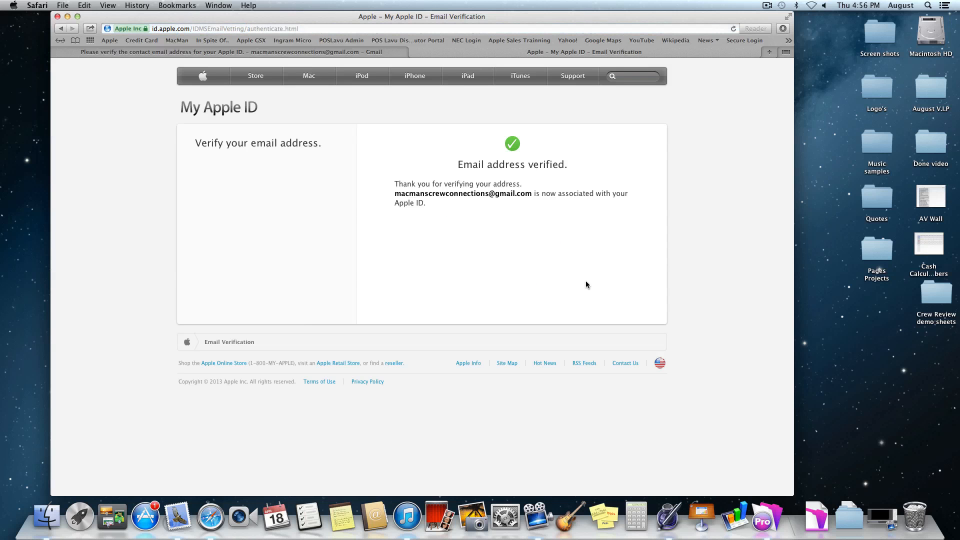